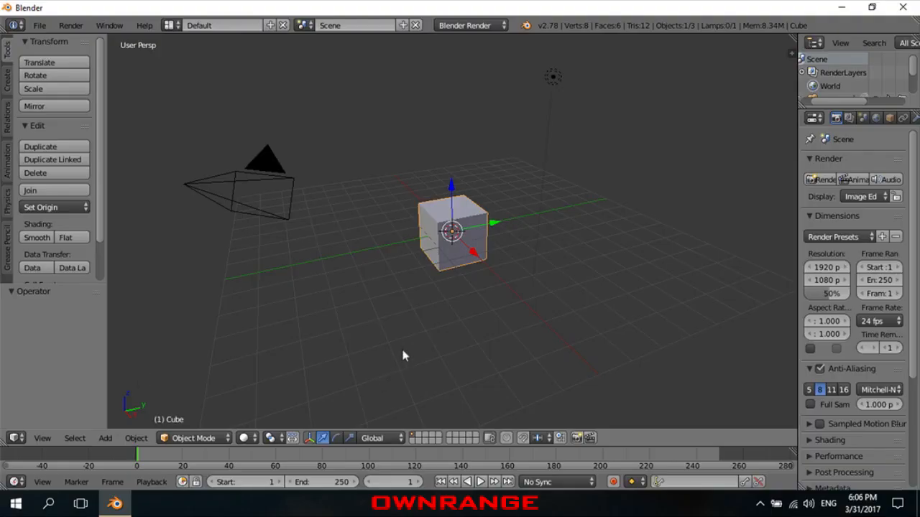
mouse_move(406, 351)
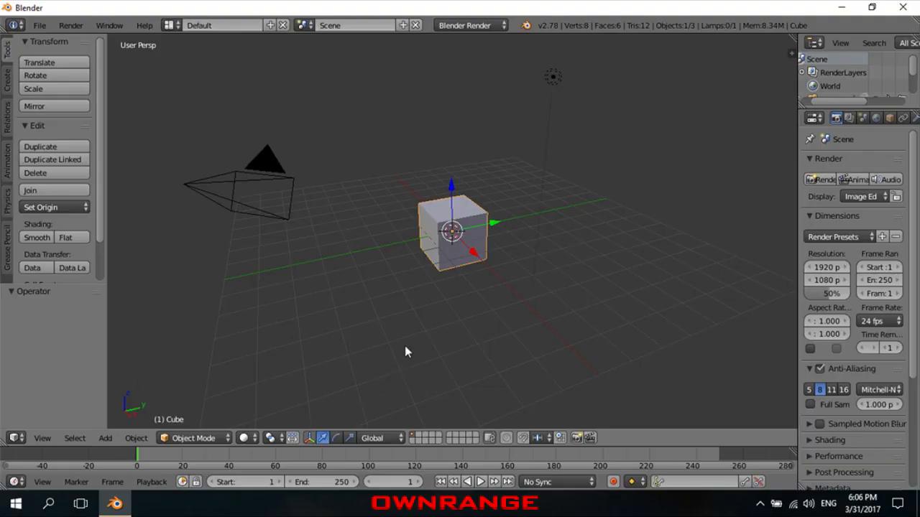
Delete the default cube, camera and lamp, confirming each, to leave an empty scene
key("Delete")
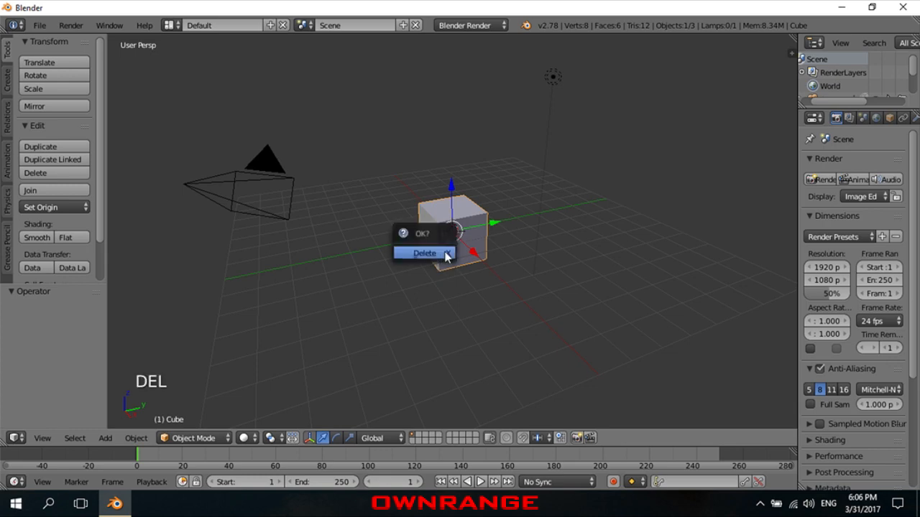
left_click(424, 253)
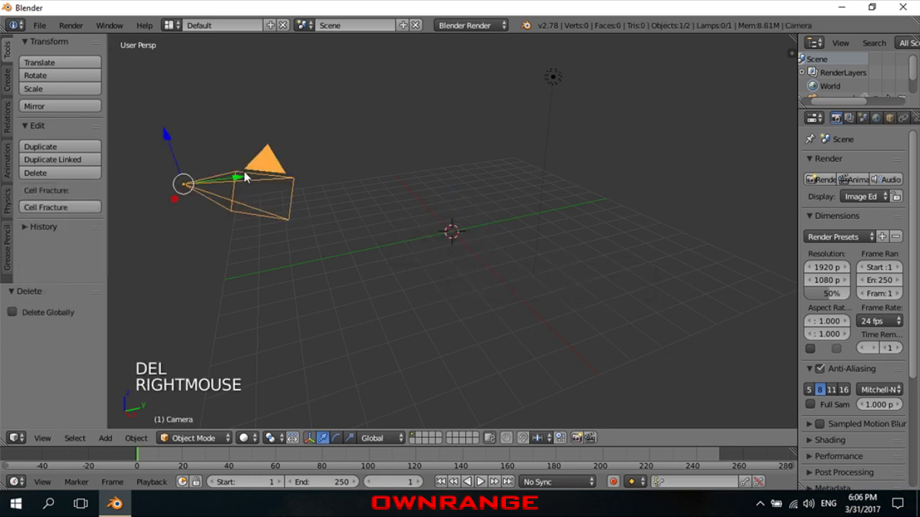
key("Delete")
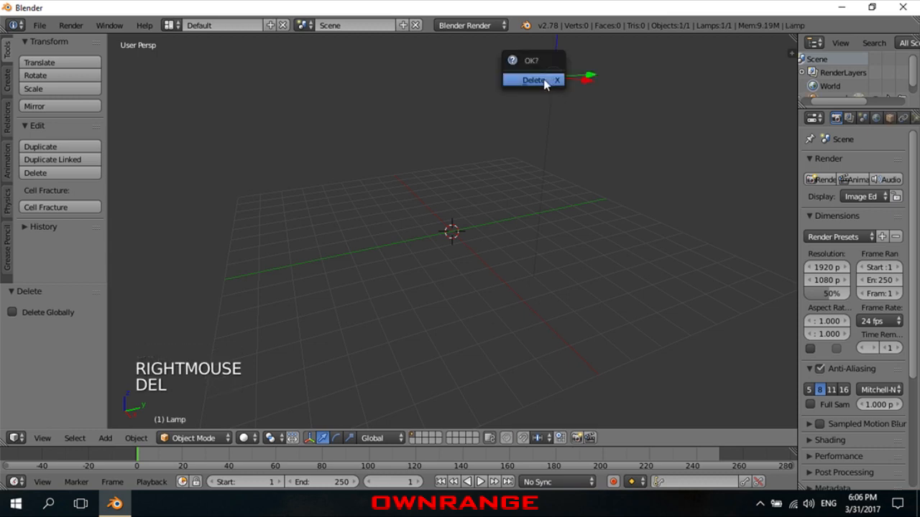
left_click(532, 81)
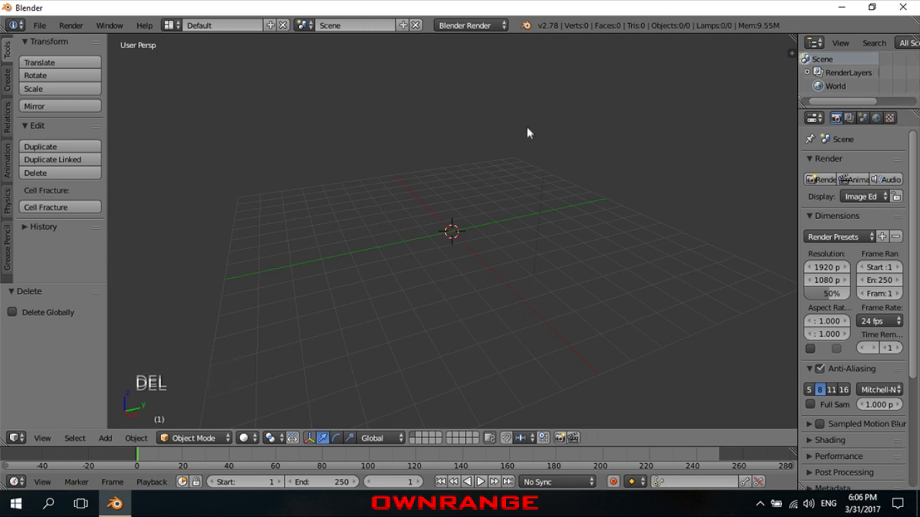
Add a NURBS path curve to the scene and deselect it
key("shift+a")
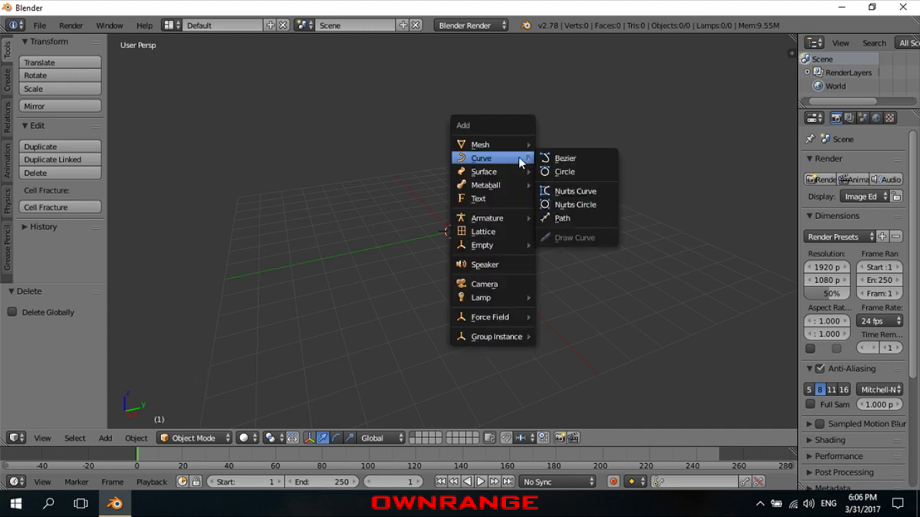
left_click(562, 218)
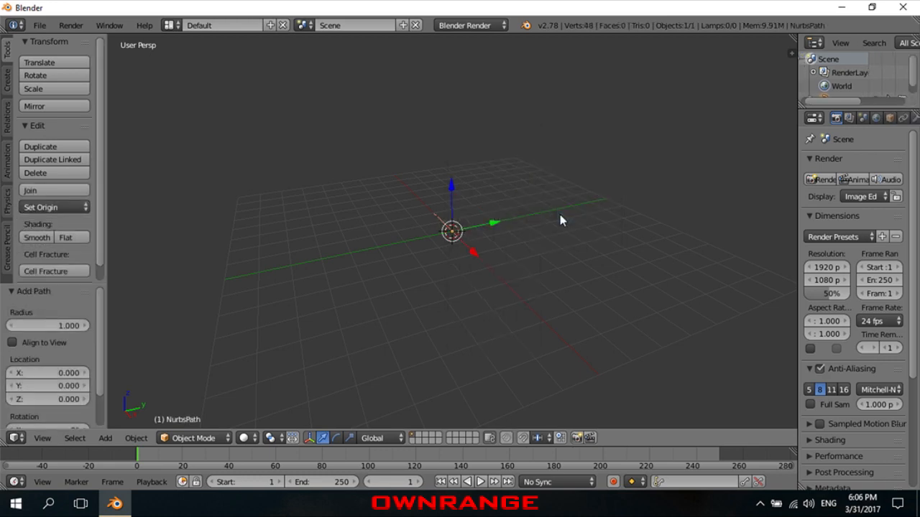
mouse_move(555, 195)
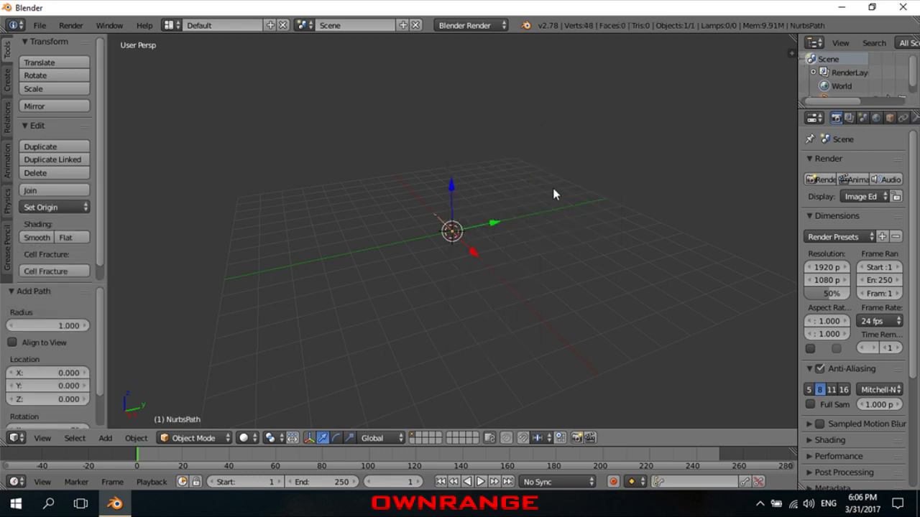
key("a")
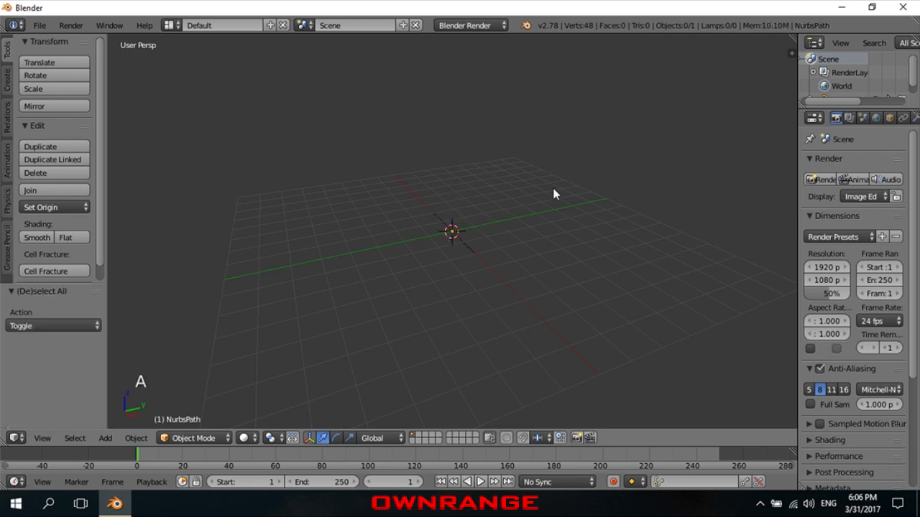
Add a Bezier circle curve alongside the path
key("shift+a")
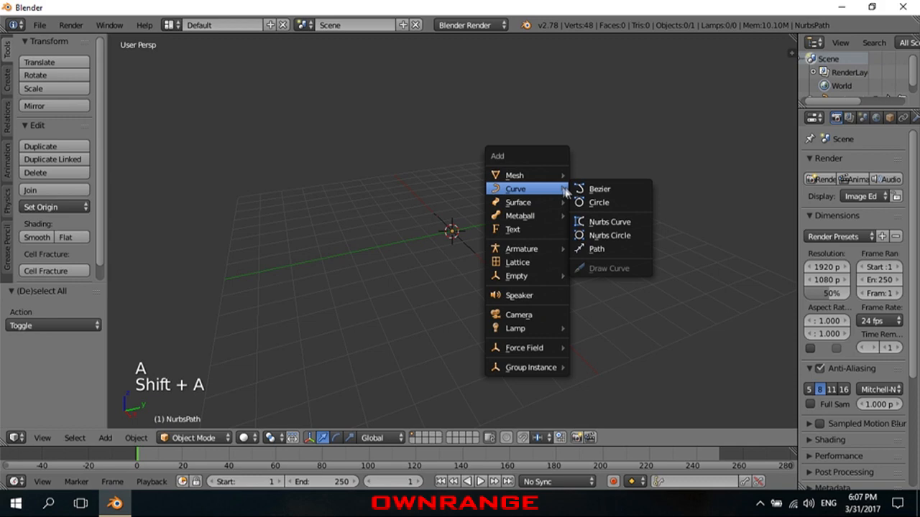
mouse_move(599, 189)
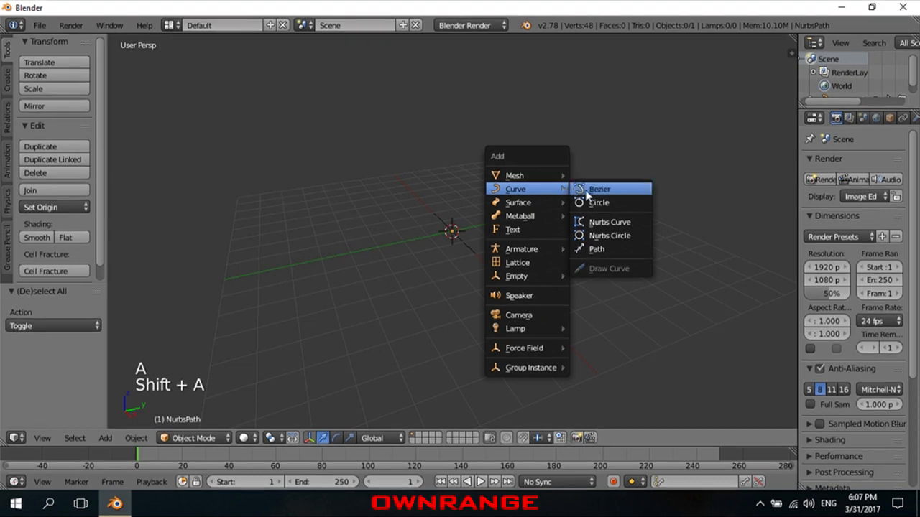
left_click(598, 201)
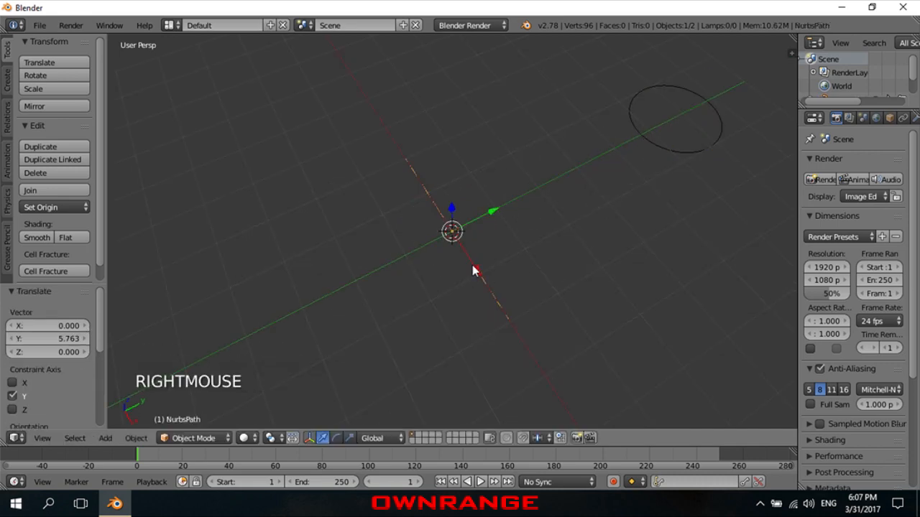
Set BezierCircle as the path's Bevel Object so the path becomes a solid tube
left_click_drag(474, 270, 604, 279)
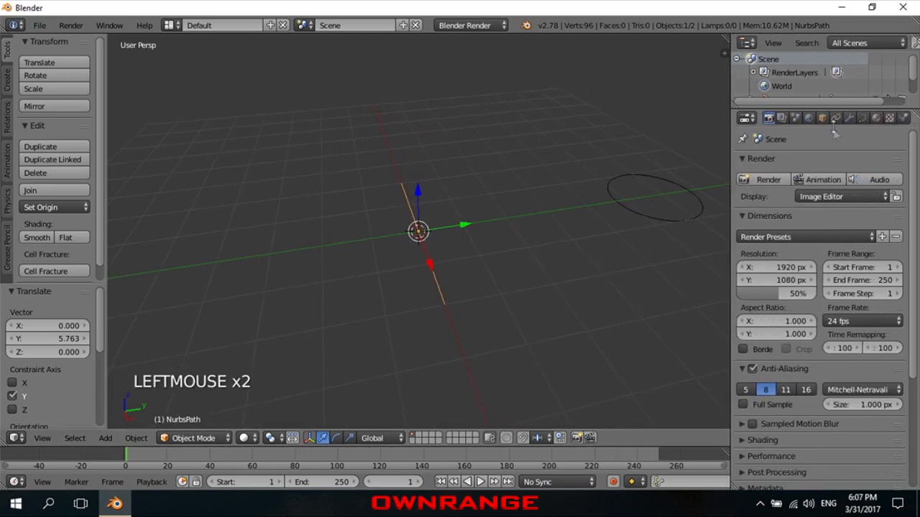
left_click(862, 117)
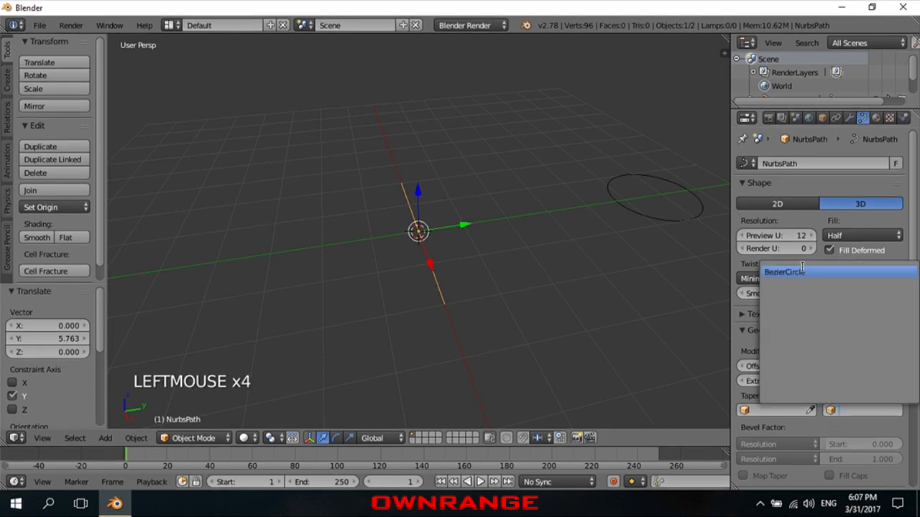
left_click(784, 270)
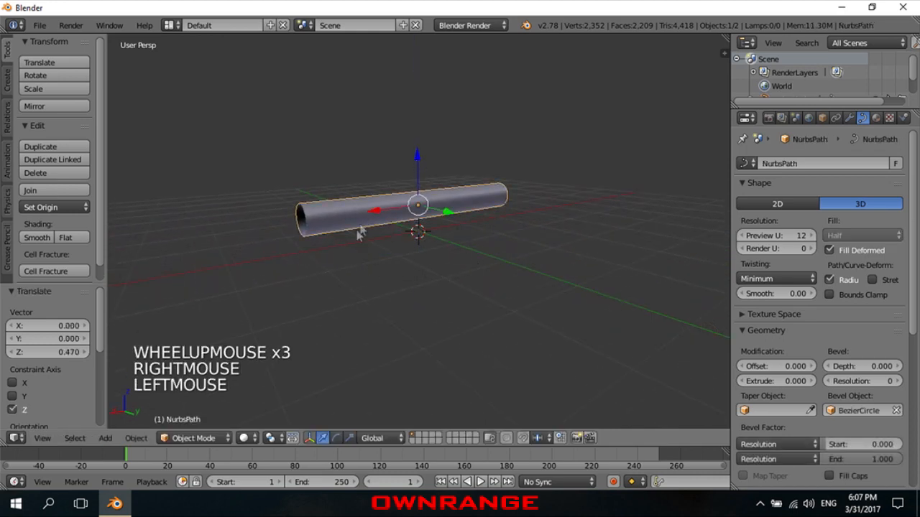
Enter Edit Mode on the path and extrude a new control point to start bending the tube
key("Tab")
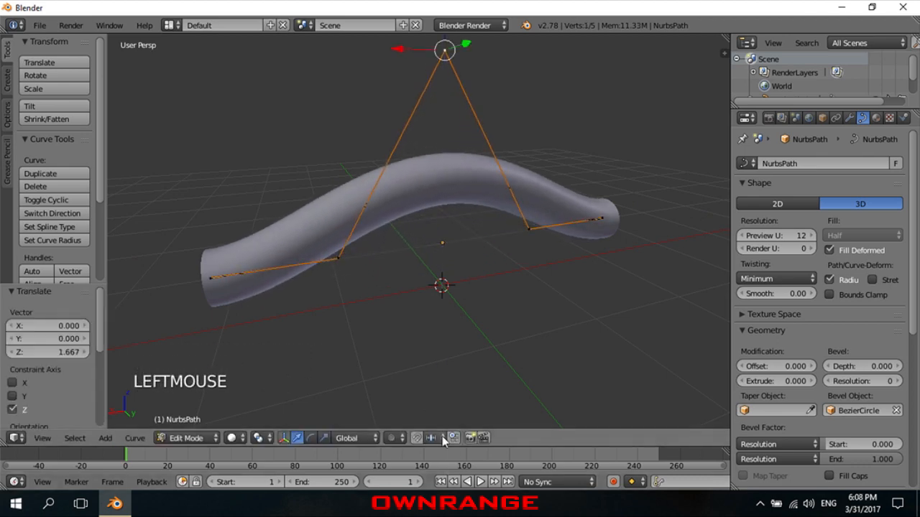
scroll("down", 3)
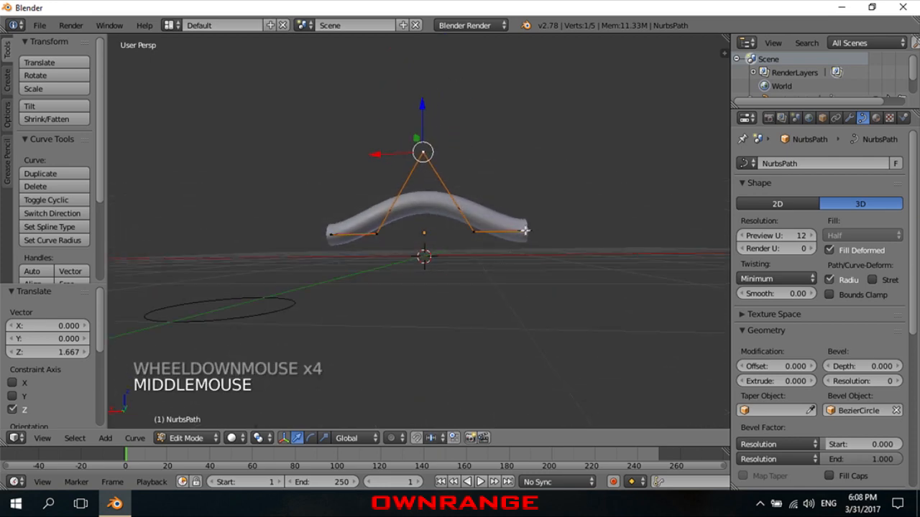
key("e")
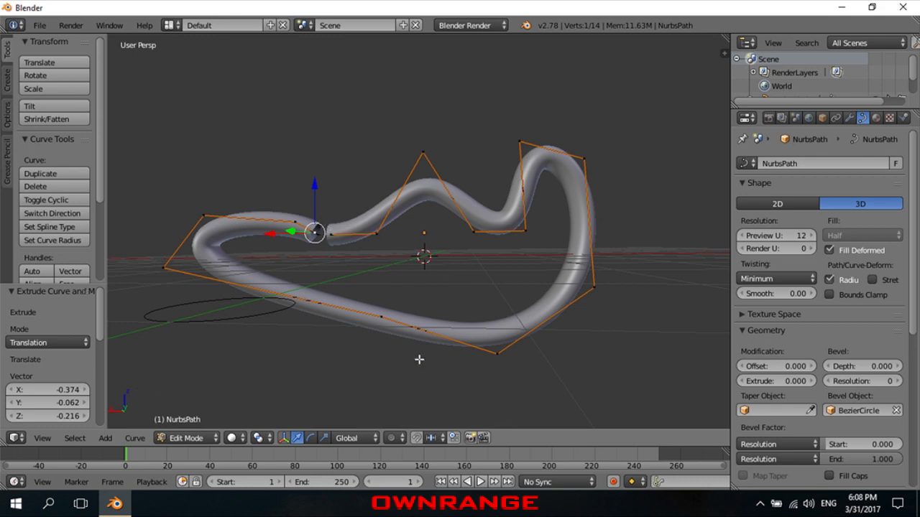
Leave Edit Mode to view the finished winding loop-shaped pipe
scroll("down", 3)
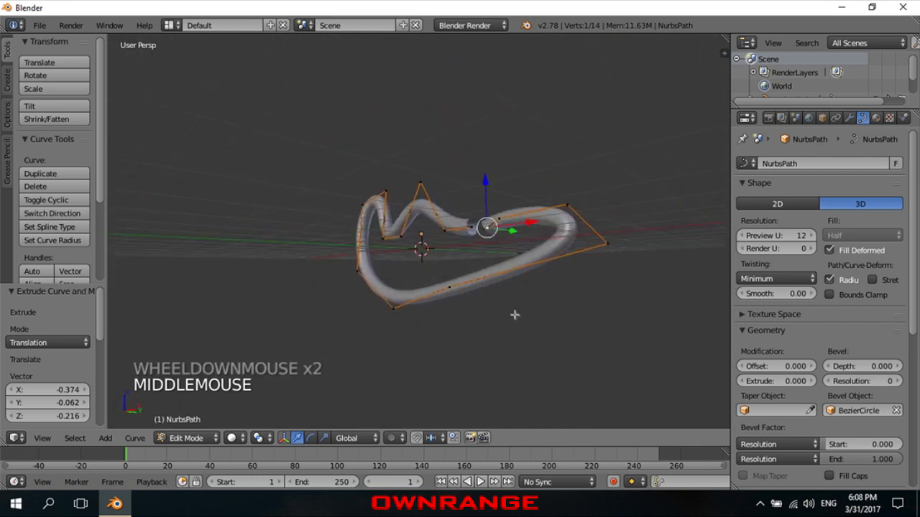
key("Tab")
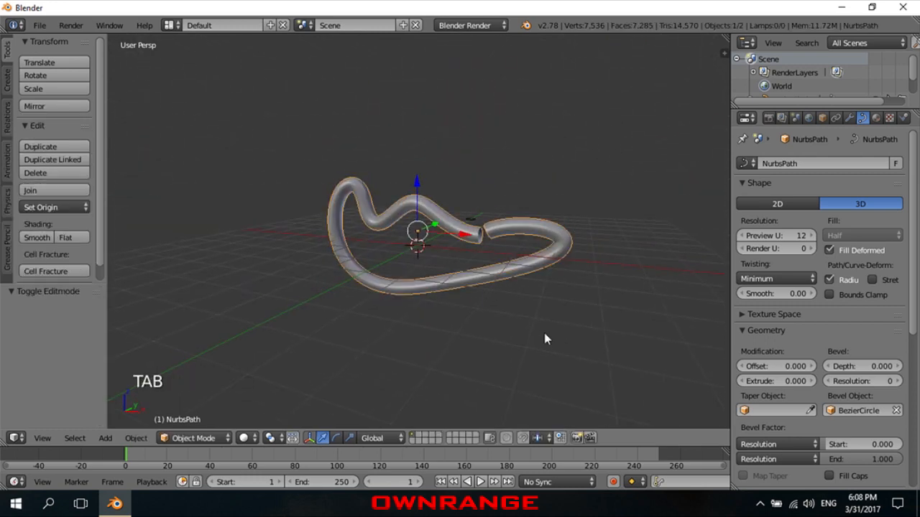
scroll("up", 3)
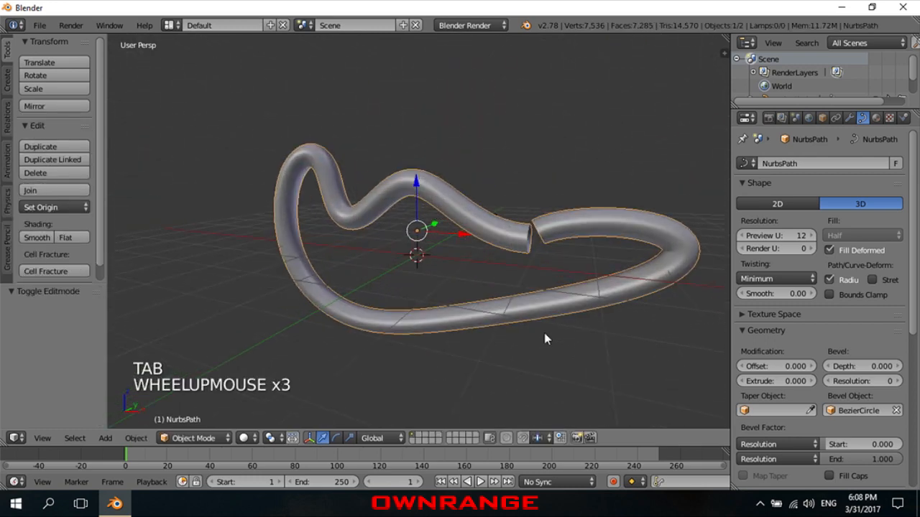